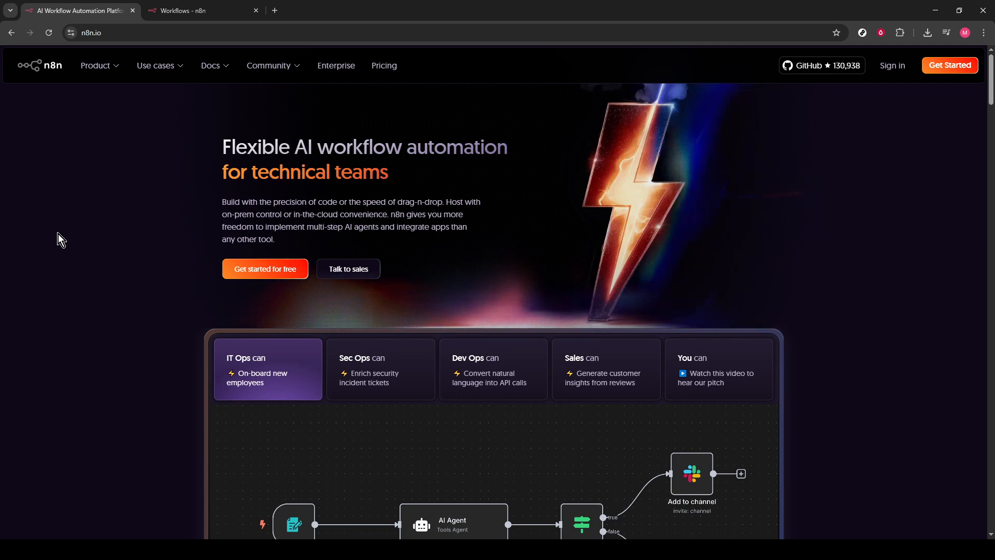
# Sign in from n8n.io to reach the cloud workspace overview listing existing workflows
pyautogui.click(89, 32)
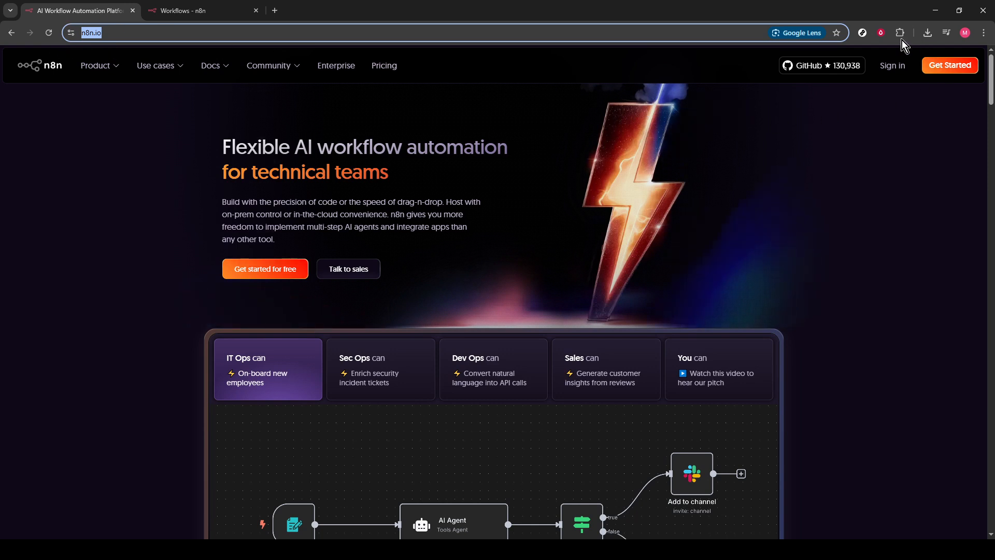
pyautogui.moveTo(892, 65)
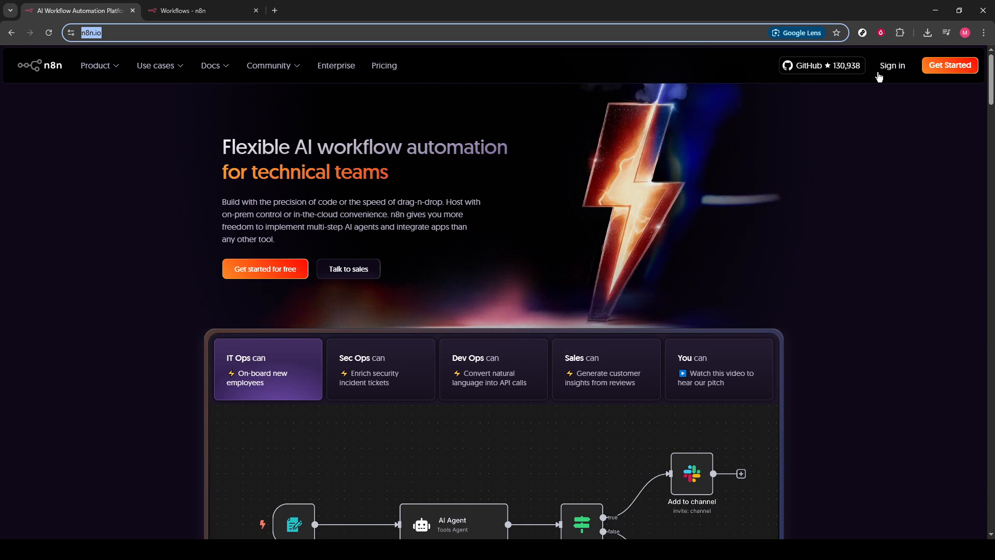
pyautogui.click(200, 11)
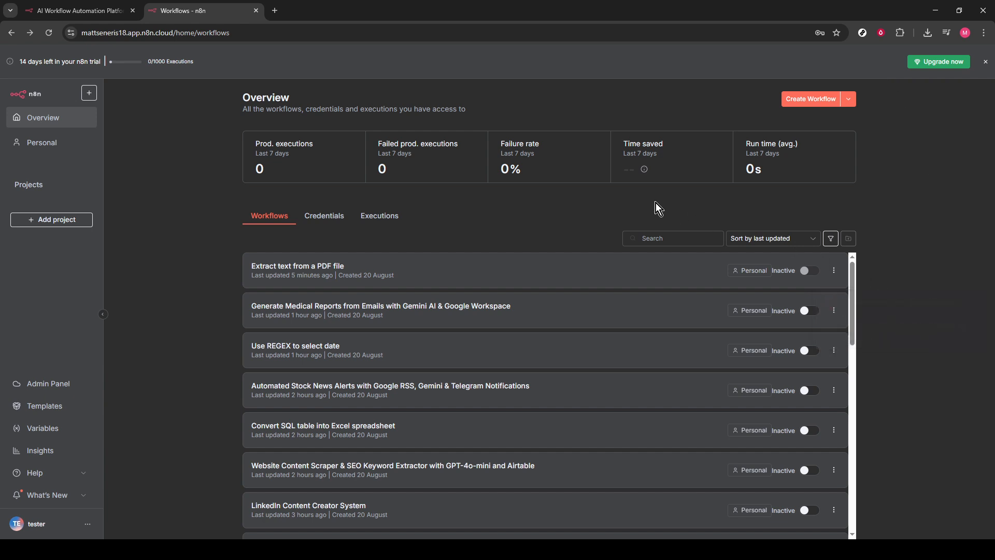
pyautogui.moveTo(681, 212)
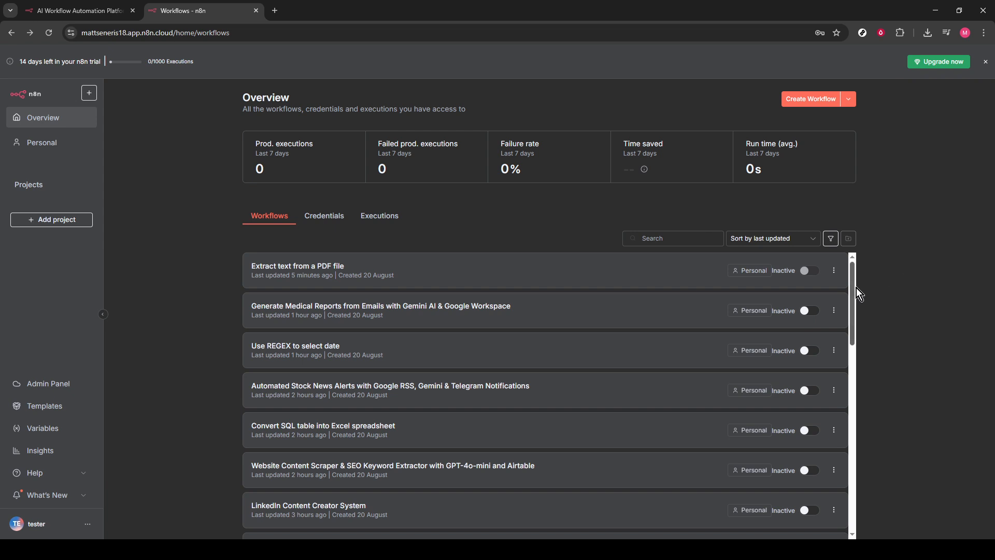
pyautogui.scroll(-3)
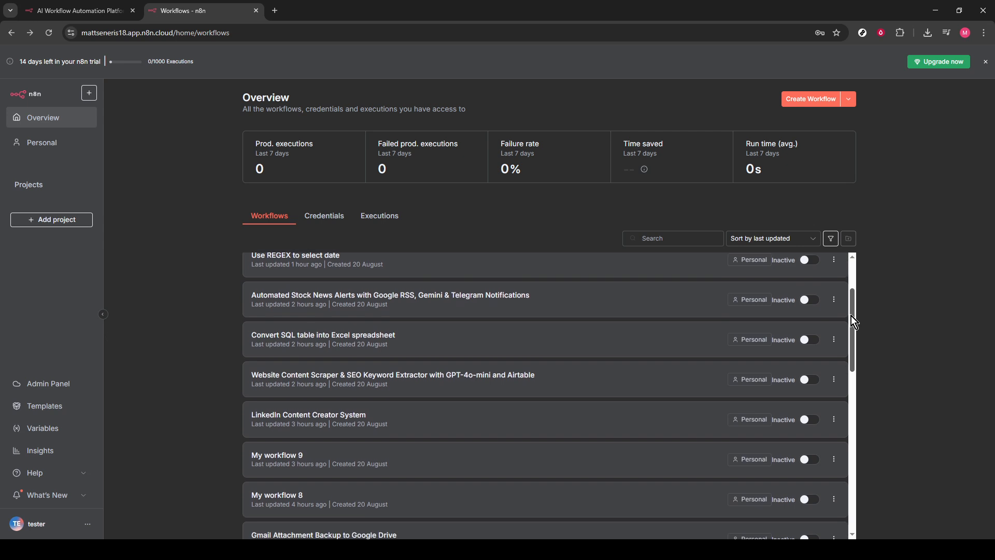
pyautogui.scroll(-3)
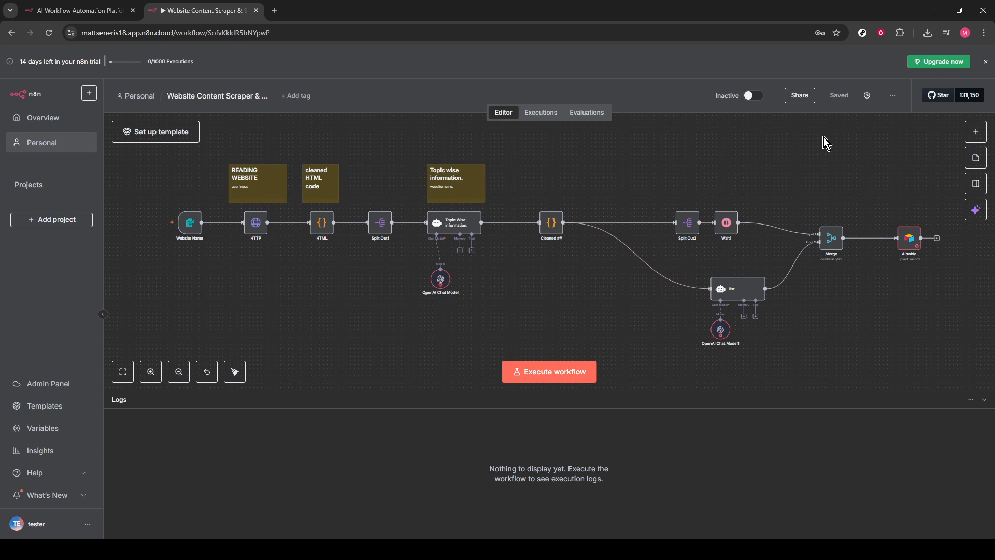
pyautogui.moveTo(834, 140)
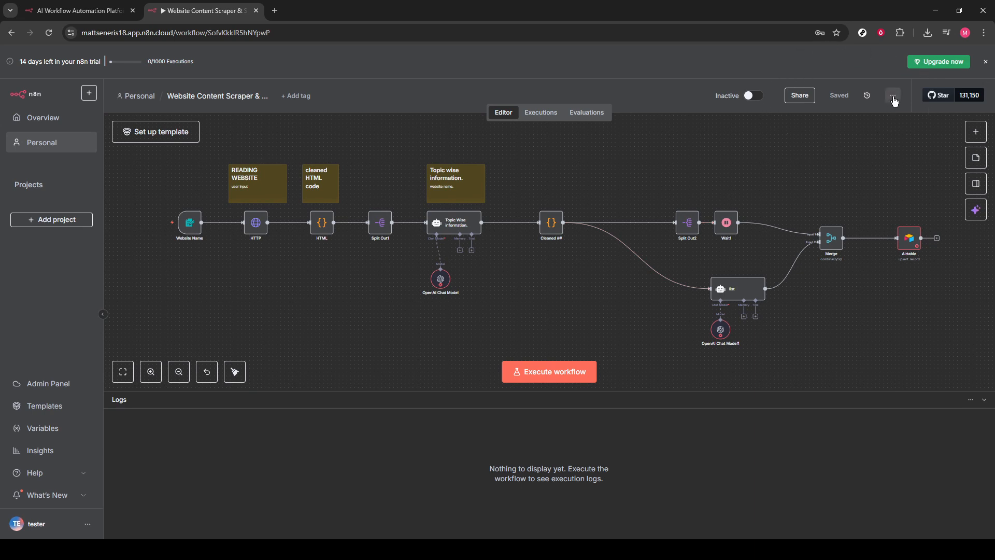
# Reach the Website Content Scraper workflow's Settings through its three-dot options menu
pyautogui.click(892, 96)
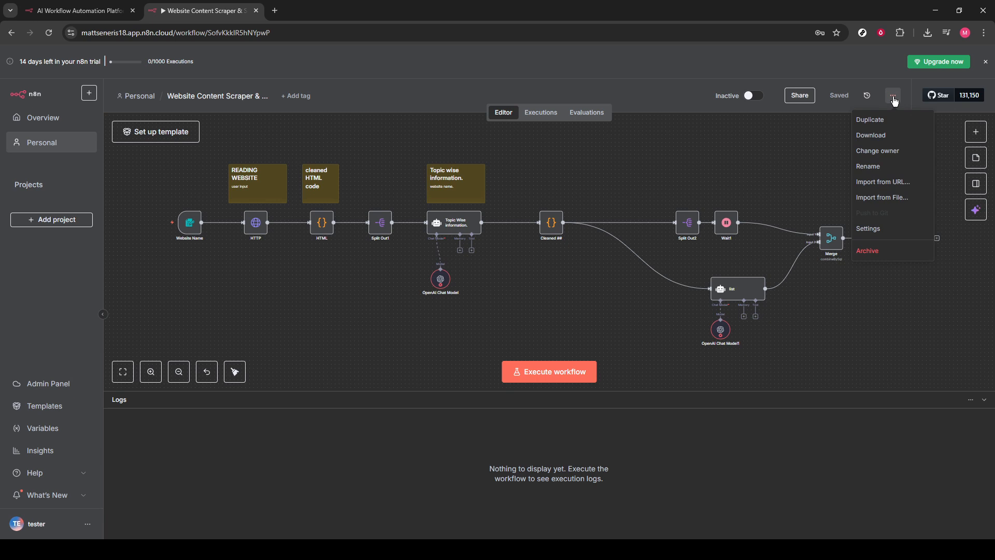
pyautogui.moveTo(894, 102)
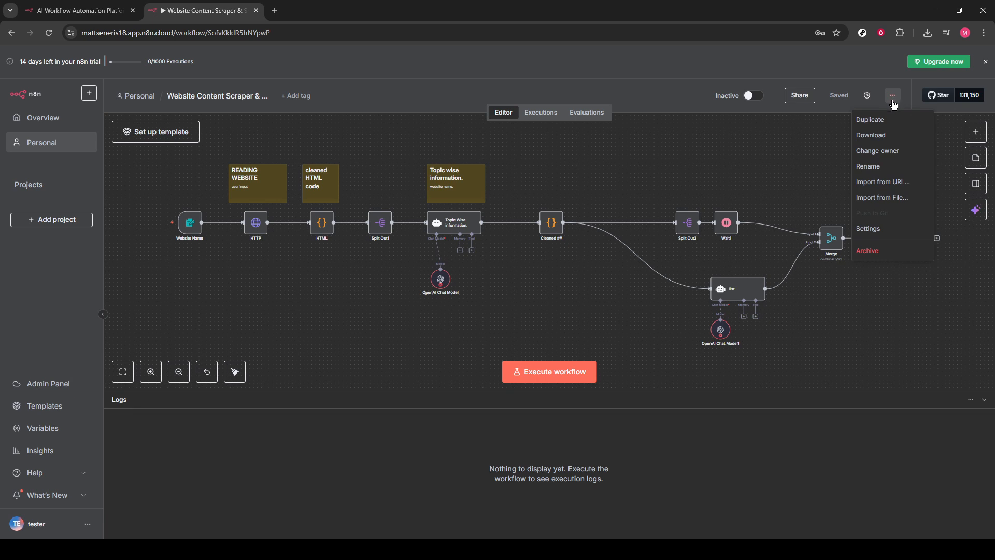
pyautogui.moveTo(882, 197)
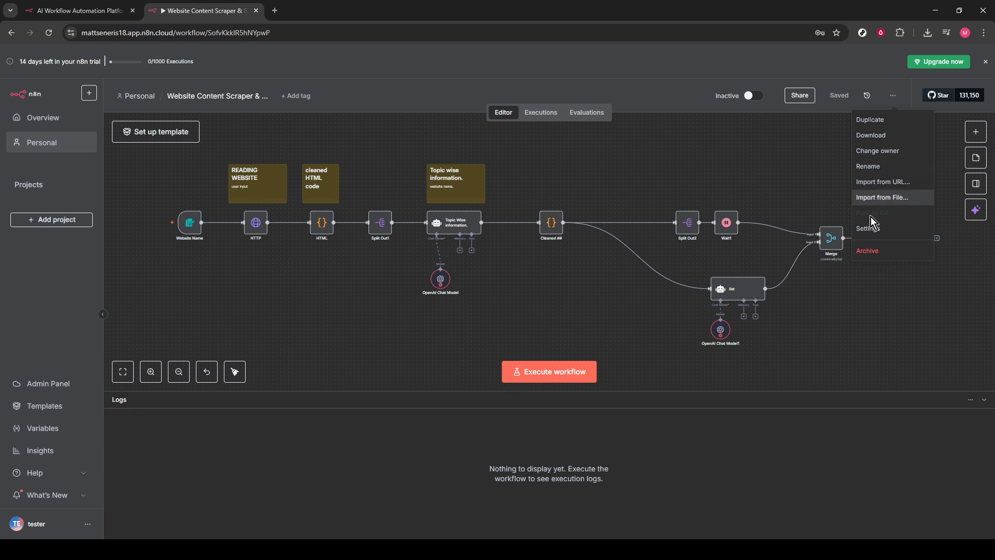
pyautogui.click(868, 228)
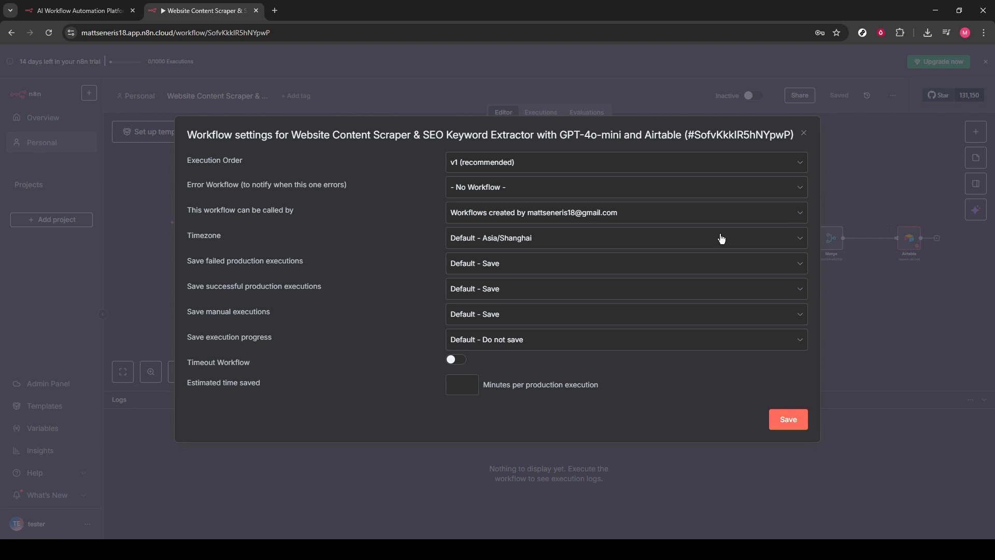
pyautogui.moveTo(181, 245)
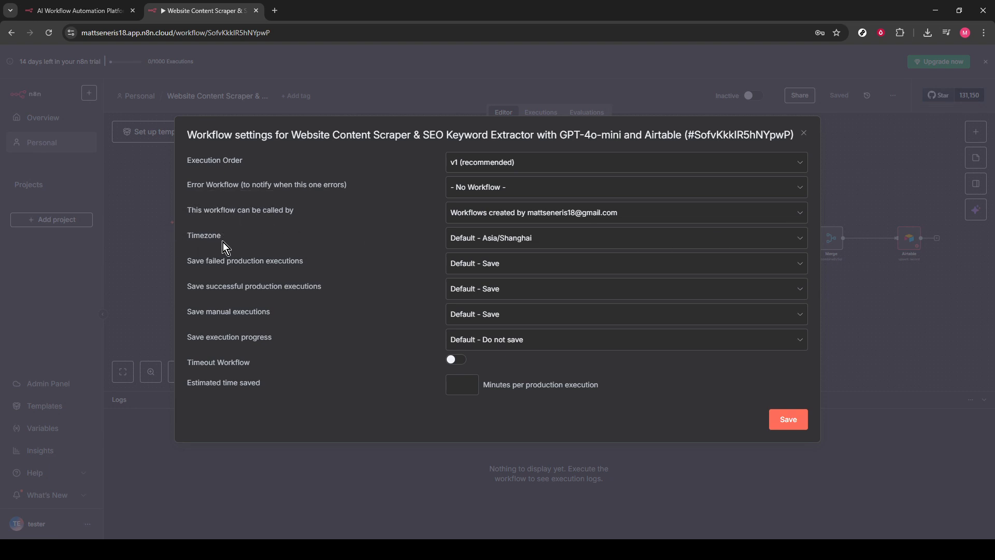
pyautogui.moveTo(219, 254)
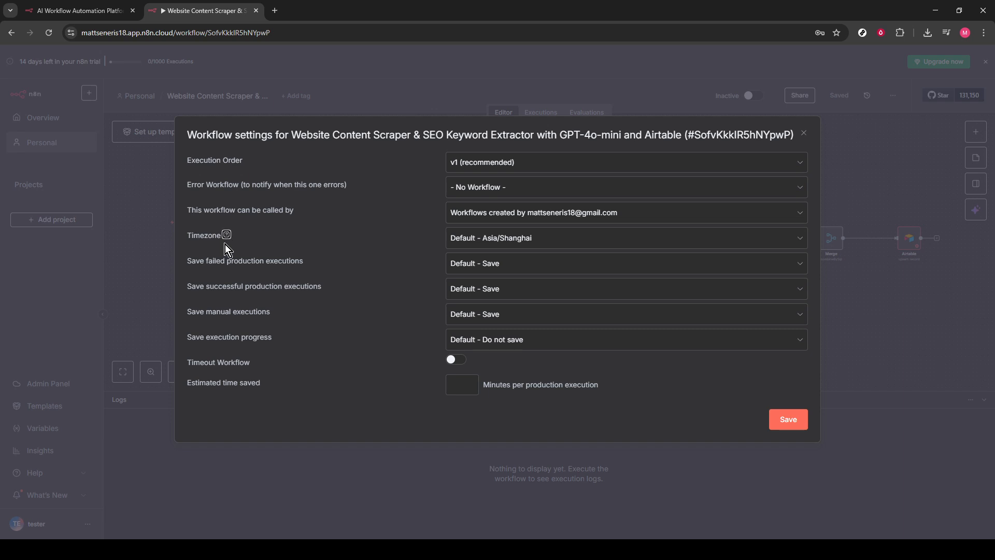
pyautogui.moveTo(226, 234)
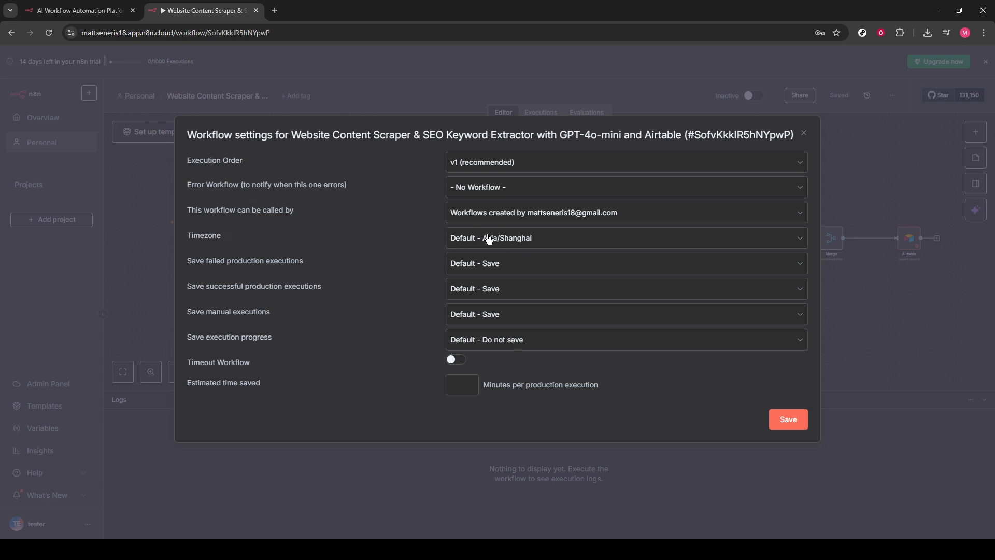
# Set the workflow Timezone to America/El Salvador and save the settings
pyautogui.click(625, 237)
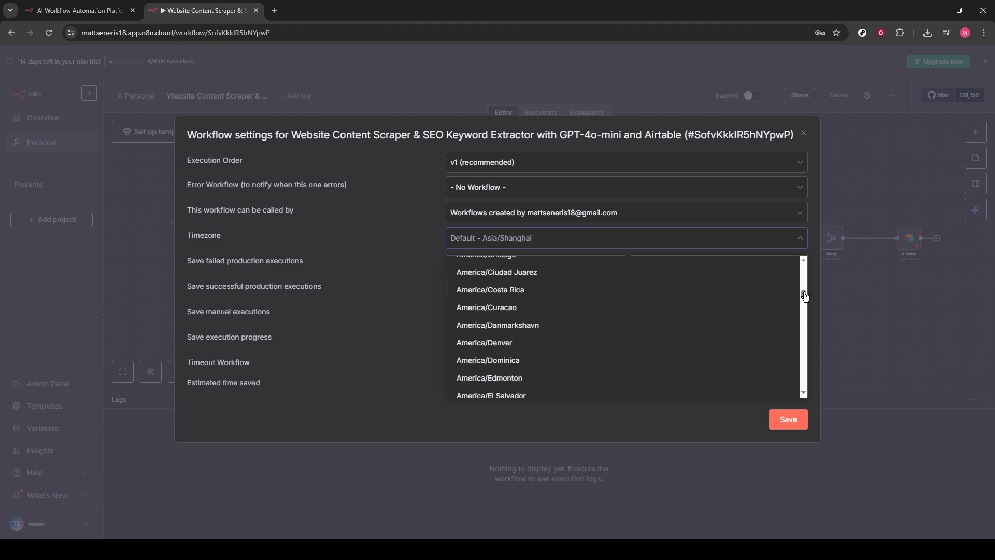
pyautogui.scroll(-3)
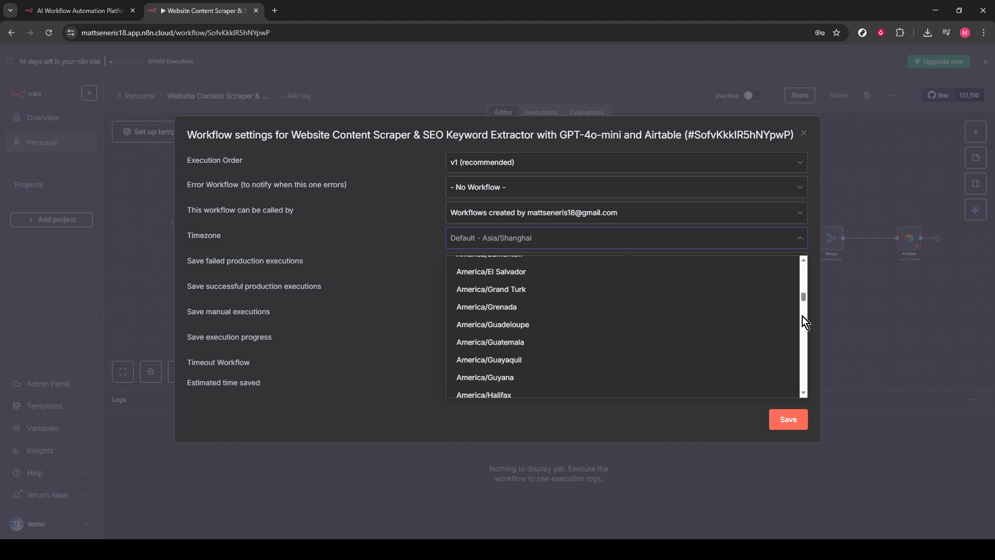
pyautogui.moveTo(658, 318)
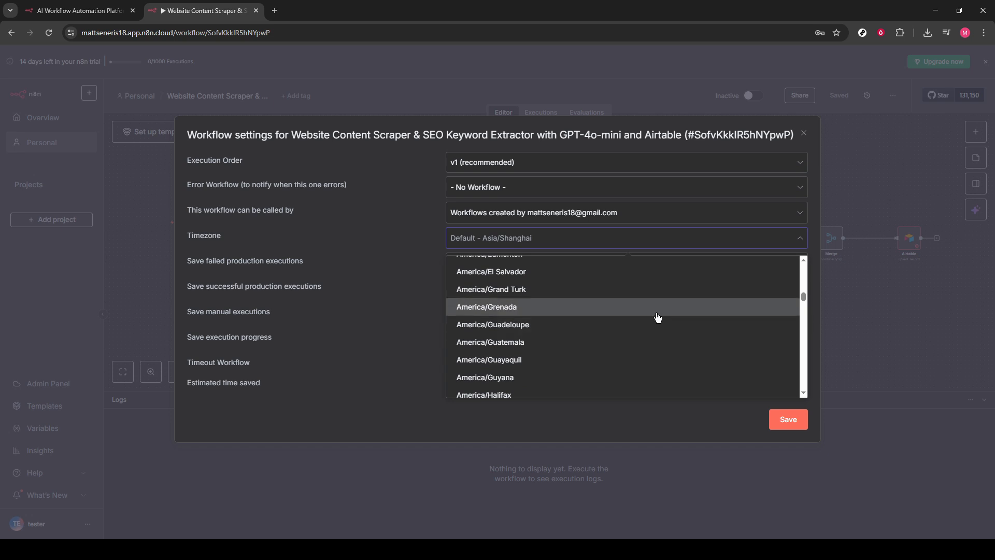
pyautogui.moveTo(685, 284)
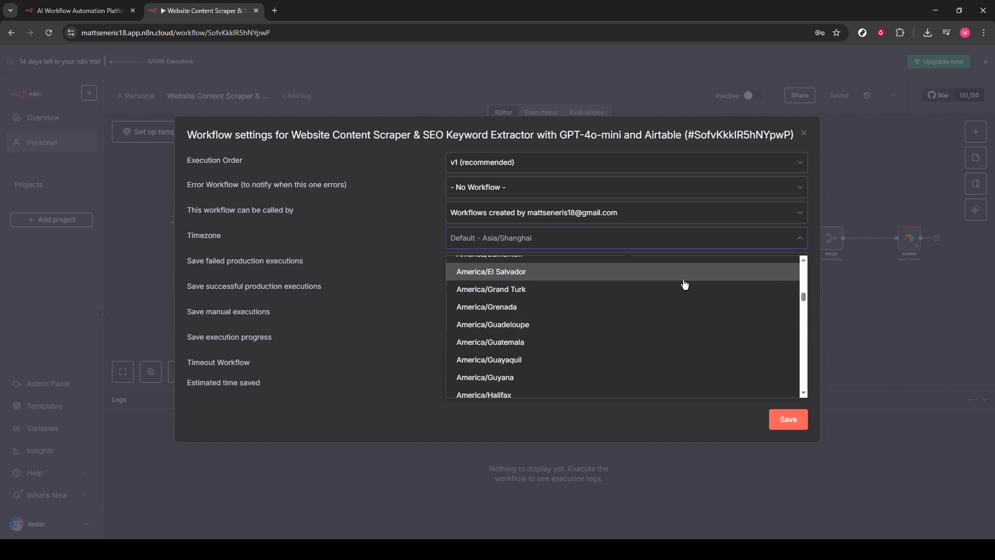
pyautogui.click(491, 272)
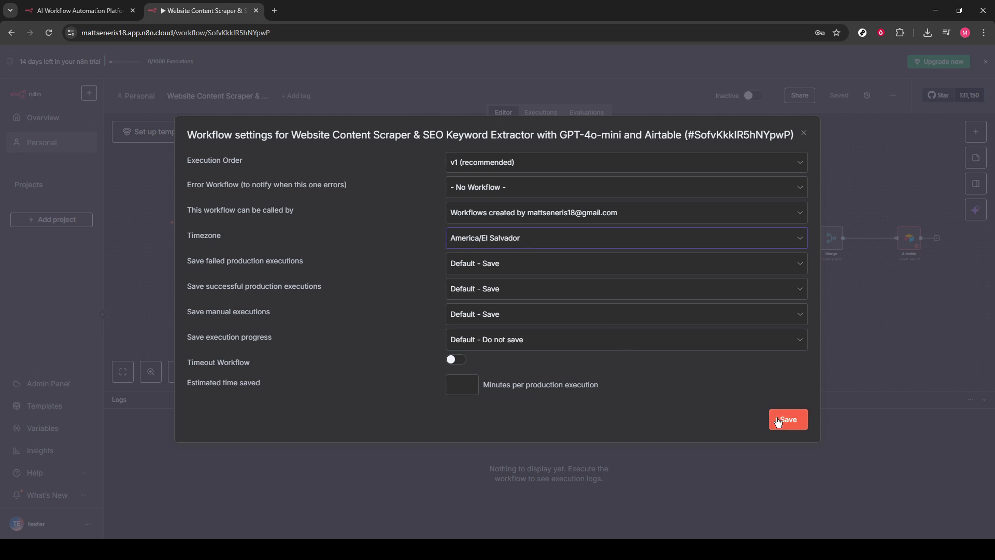
pyautogui.click(788, 420)
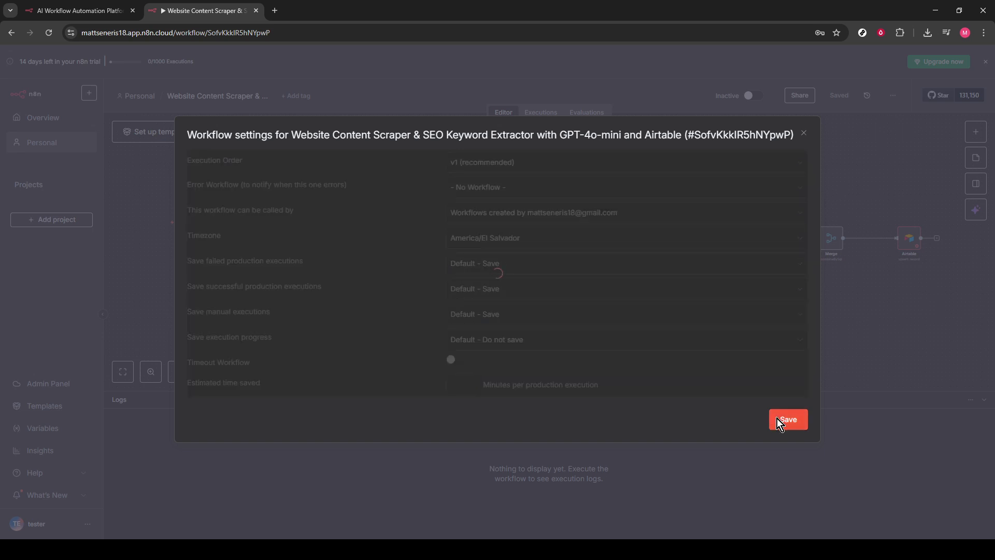
# Finish saving so the settings close back to the workflow canvas
pyautogui.click(788, 419)
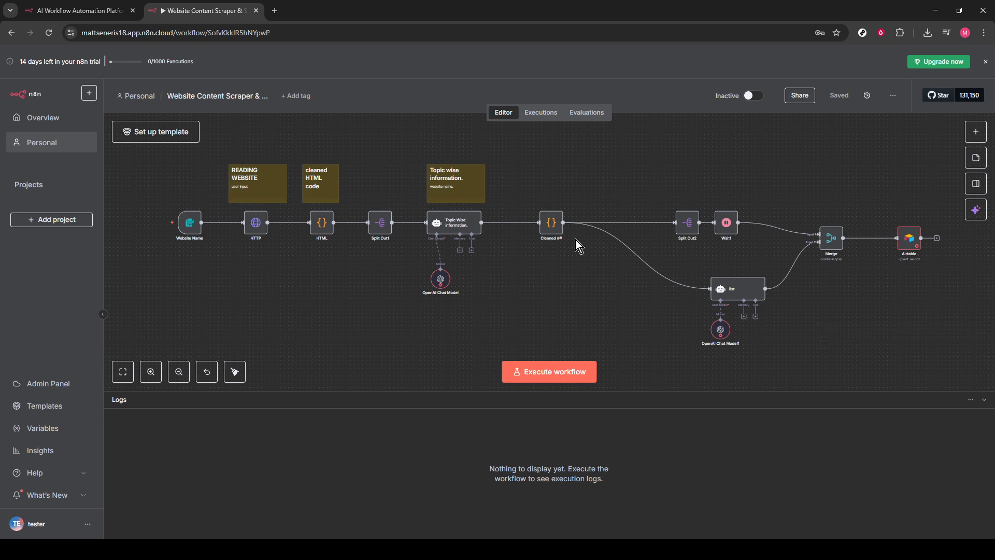
pyautogui.moveTo(822, 166)
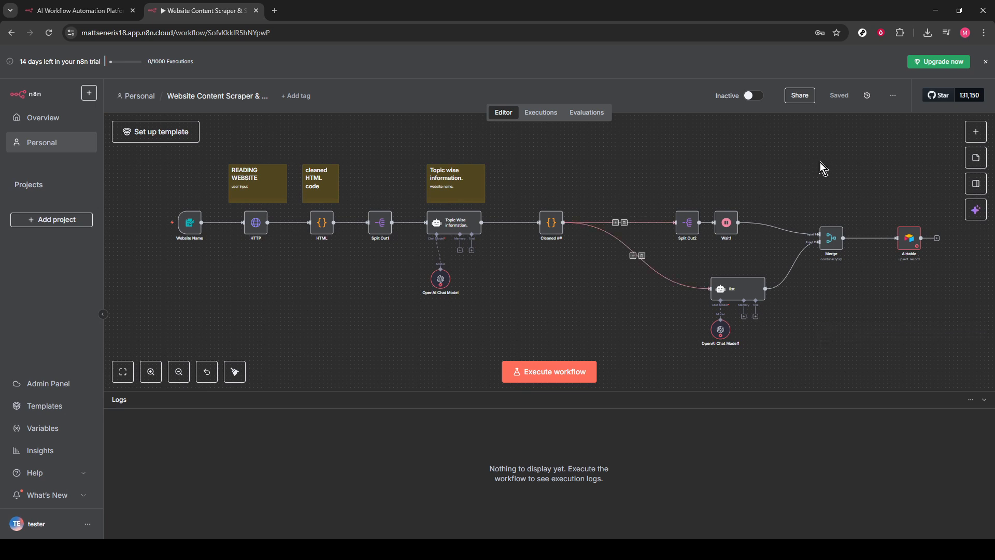